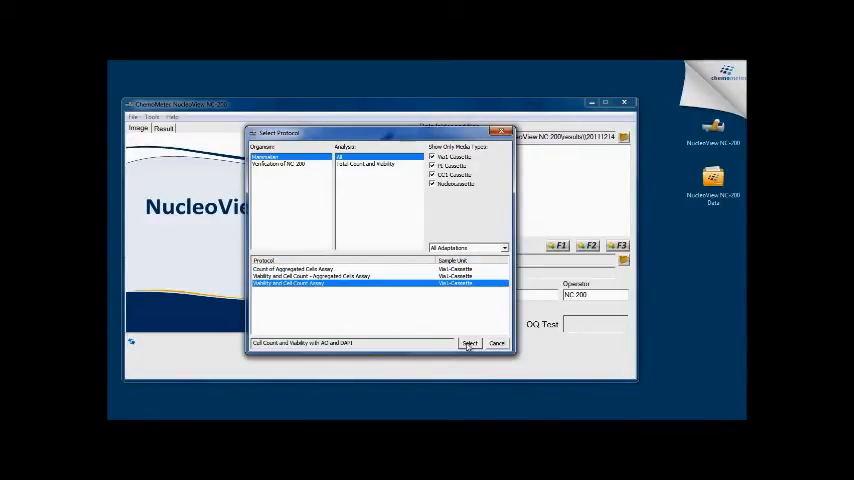
Choose the 'Viability and Cell Count Assay' protocol for the run
{"action": "left_click", "coordinate": [470, 344]}
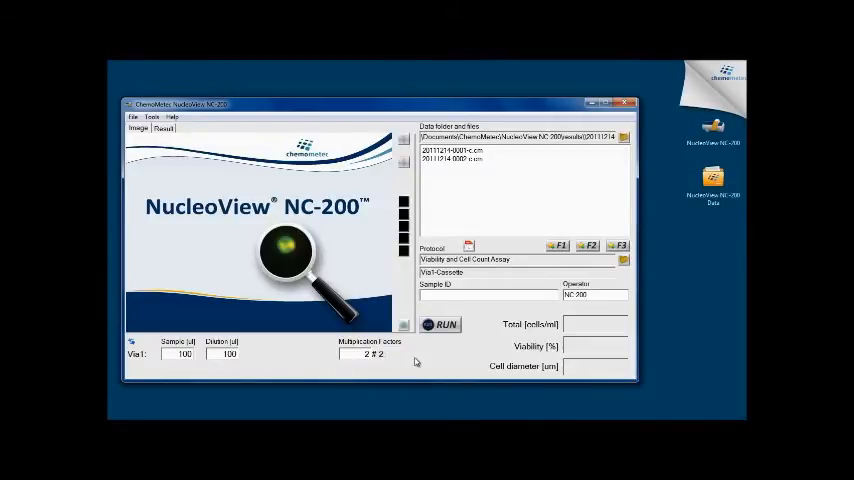
Run the loaded cassette, yielding 2.92E6 total cells, 90.6% viability and 11.8 µm diameter
{"action": "left_click", "coordinate": [440, 324]}
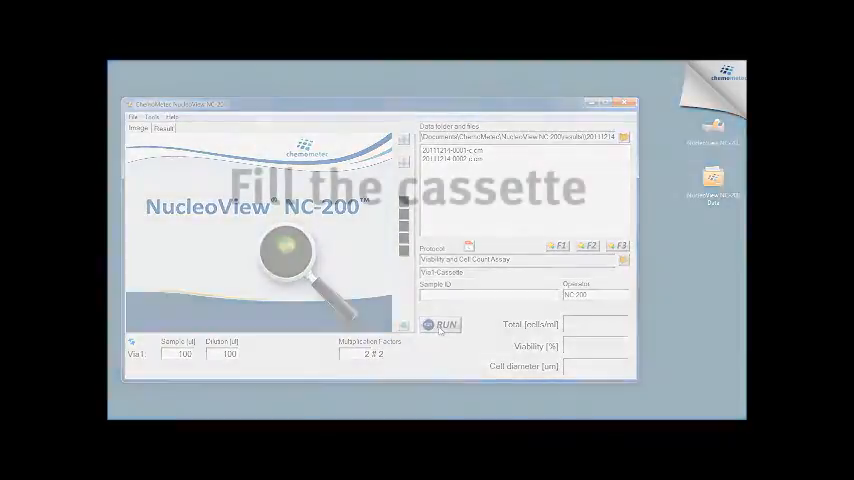
{"action": "left_click", "coordinate": [446, 324]}
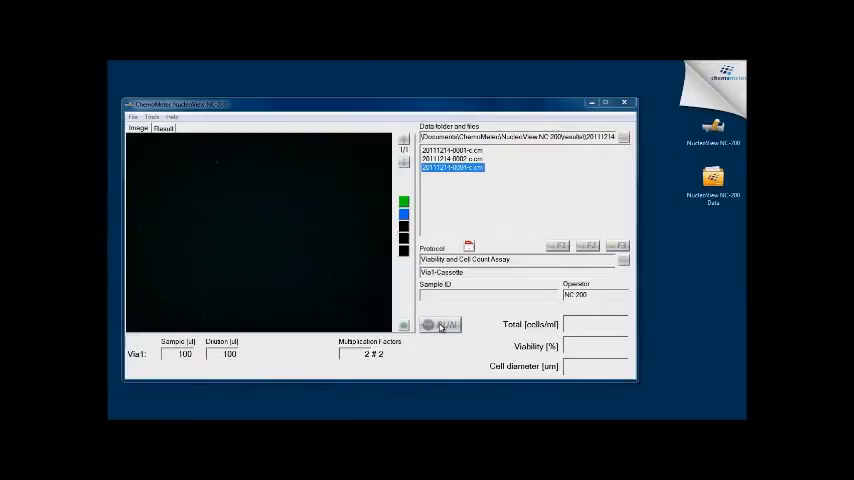
{"action": "left_click", "coordinate": [444, 324]}
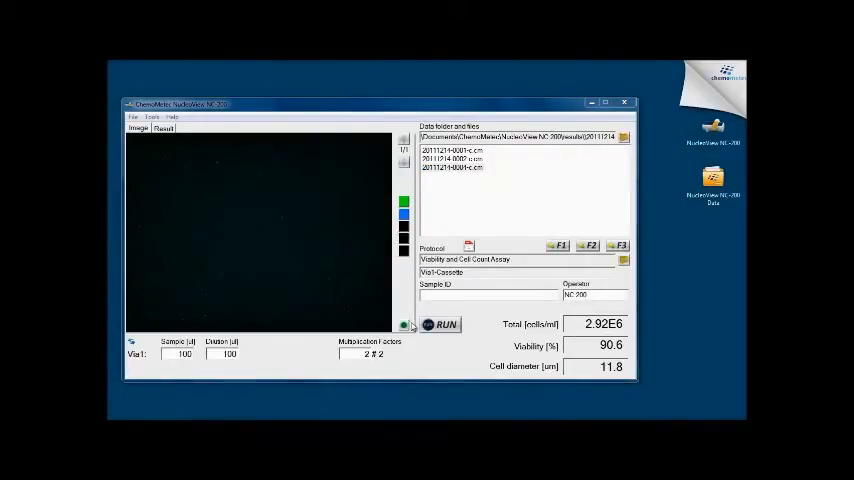
{"action": "left_click", "coordinate": [442, 324]}
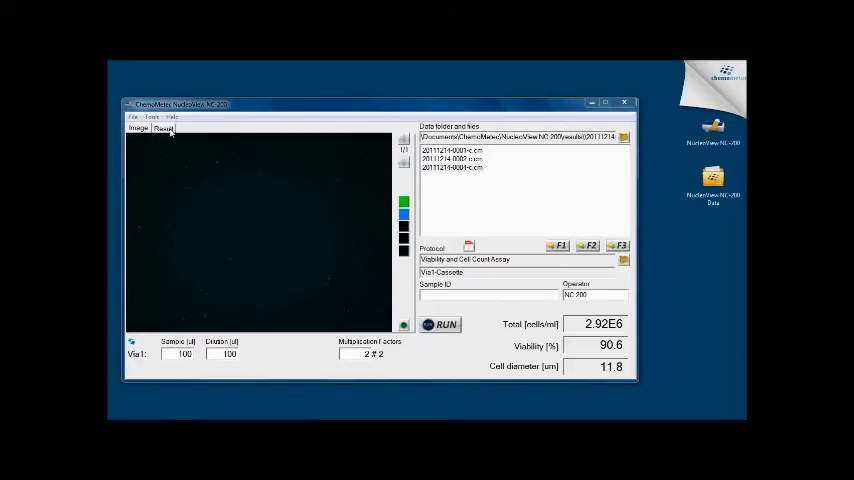
Review the detailed results table, then load an earlier run reading 7.81E5 cells at 98.4% viability
{"action": "left_click", "coordinate": [164, 128]}
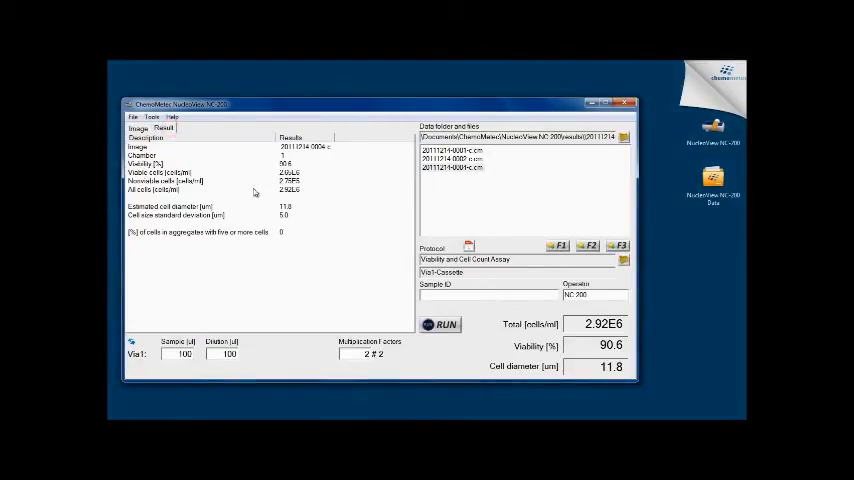
{"action": "right_click", "coordinate": [320, 228]}
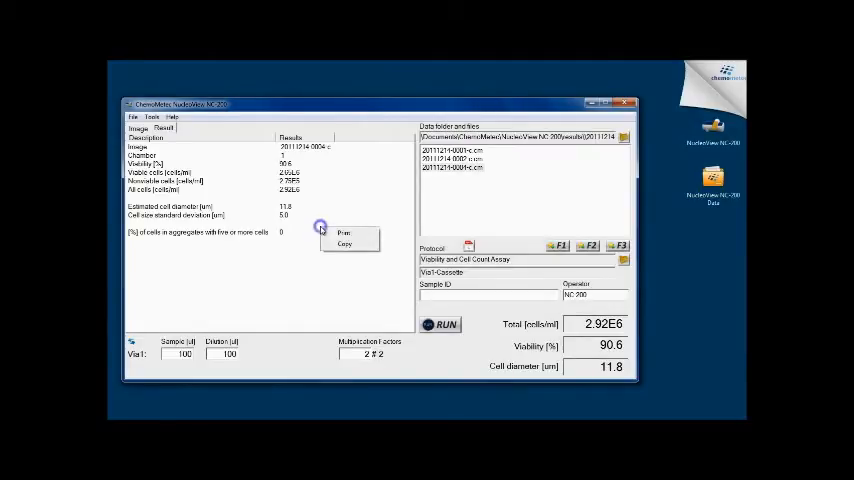
{"action": "left_click", "coordinate": [338, 244]}
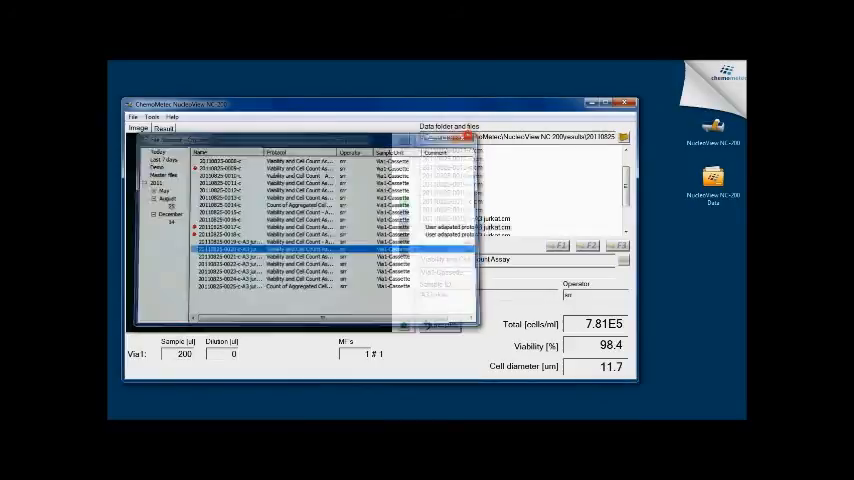
Add the current data file and a second measurement file to the report
{"action": "right_click", "coordinate": [460, 228]}
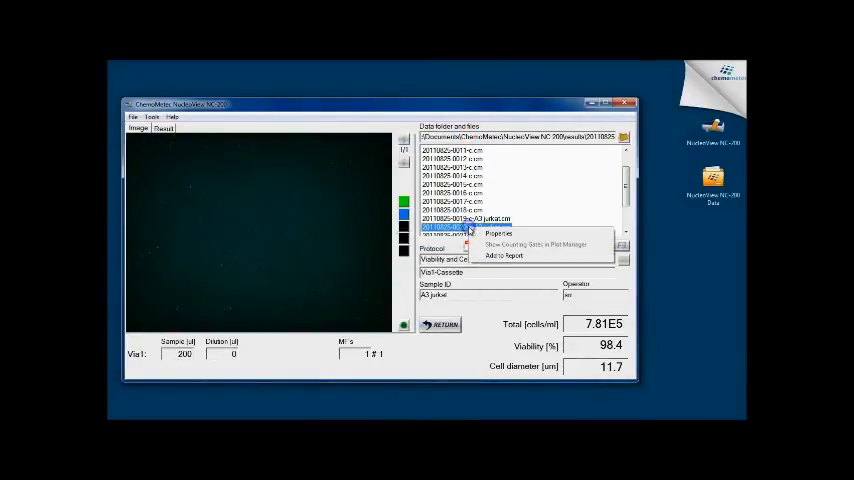
{"action": "left_click", "coordinate": [504, 256]}
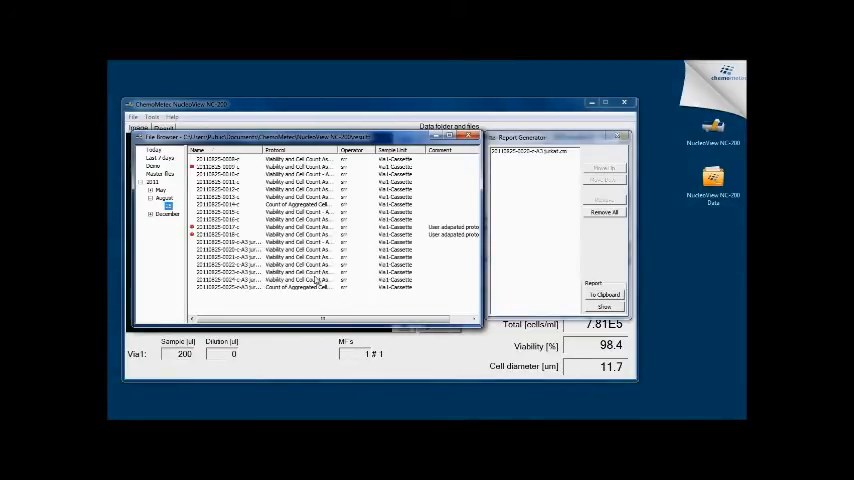
{"action": "left_click", "coordinate": [290, 280]}
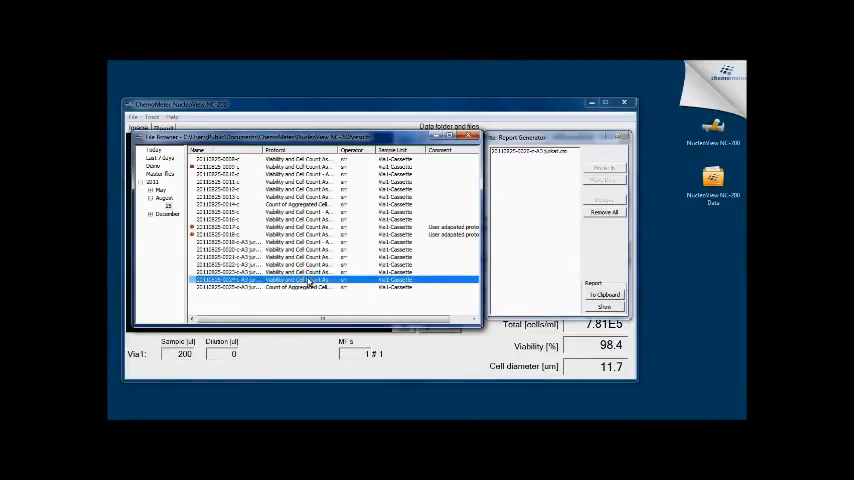
{"action": "right_click", "coordinate": [300, 280]}
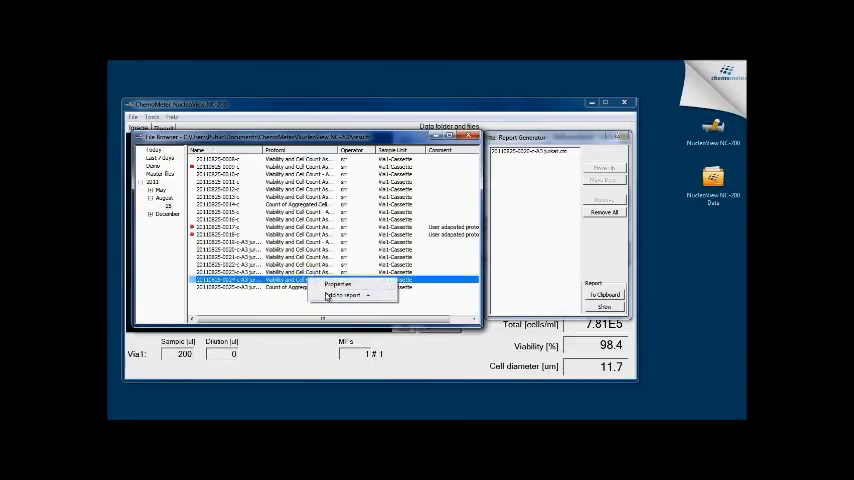
{"action": "left_click", "coordinate": [344, 296]}
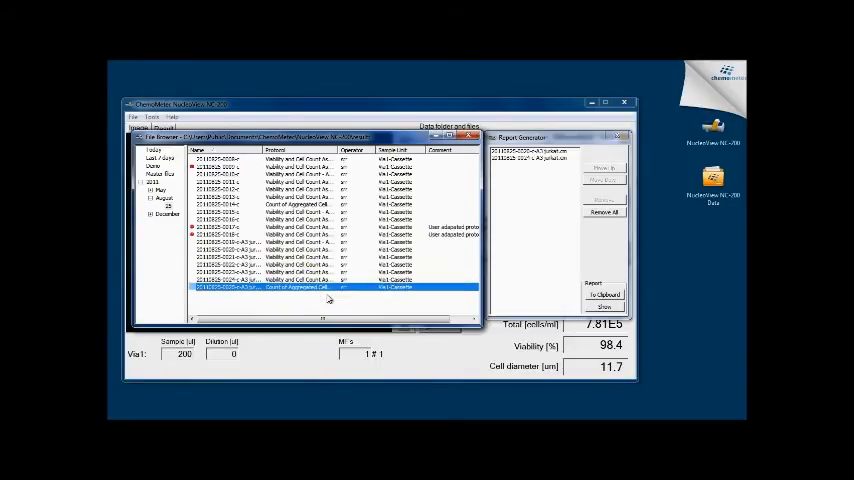